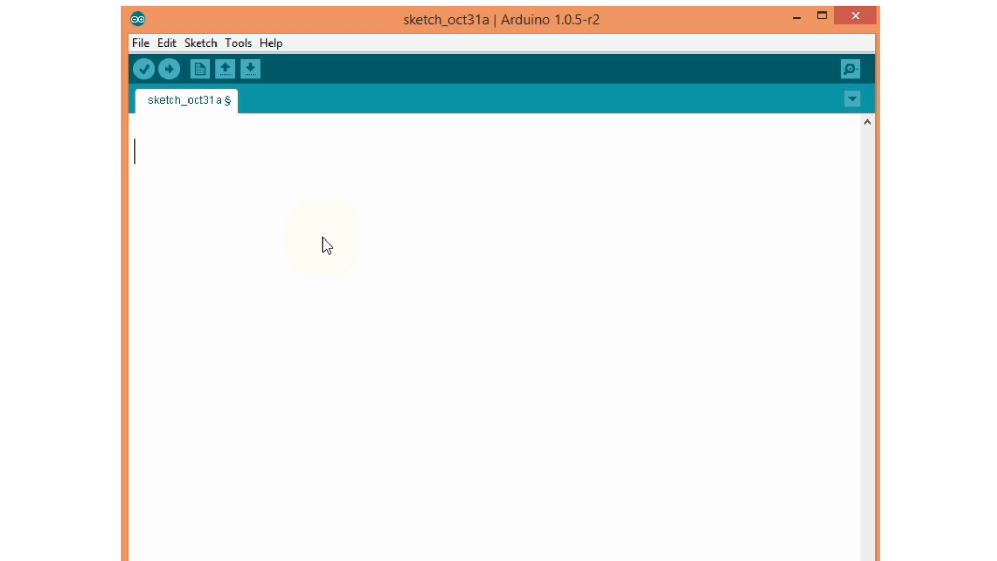
- Declare int led = 13; on the first line of the sketch
{"action": "type", "text": "int led"}
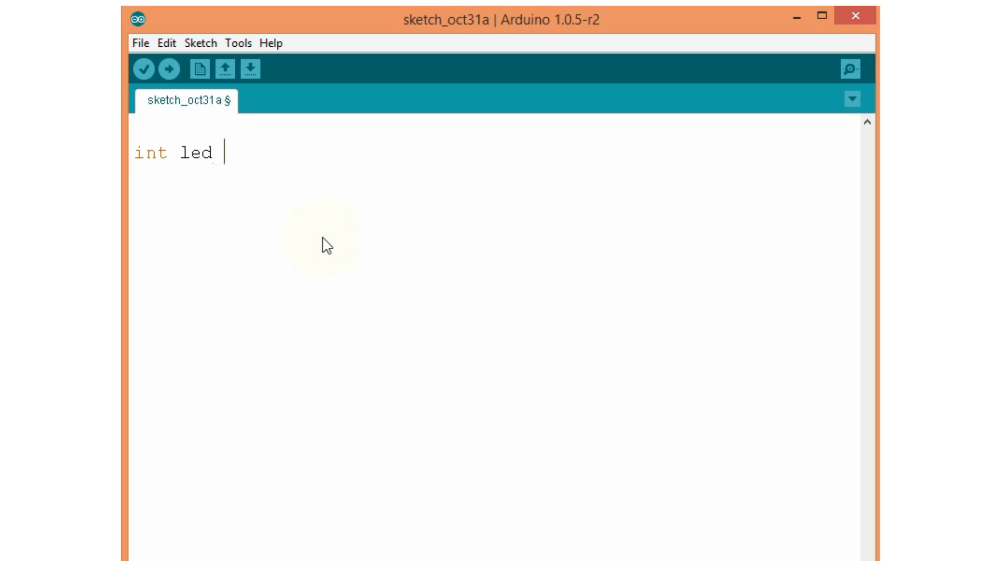
{"action": "type", "text": "= 13"}
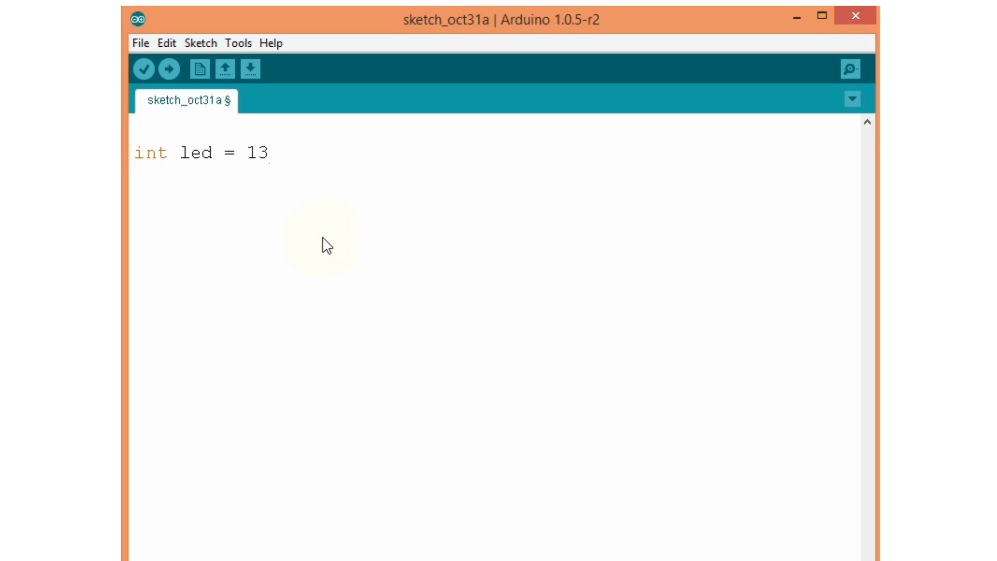
{"action": "type", "text": ";"}
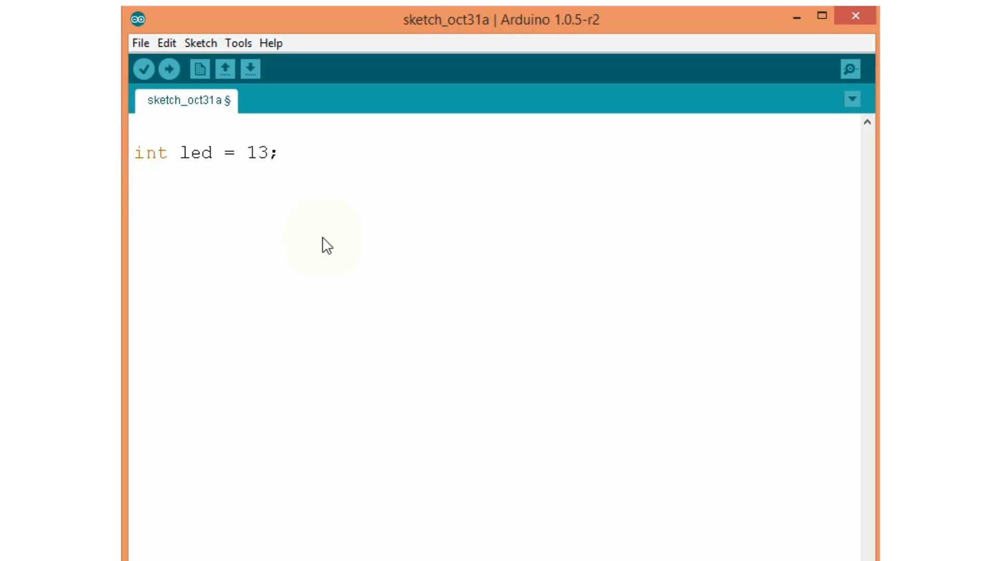
- Begin a void setup() { function and move to a new line inside it
{"action": "type", "text": "void setup"}
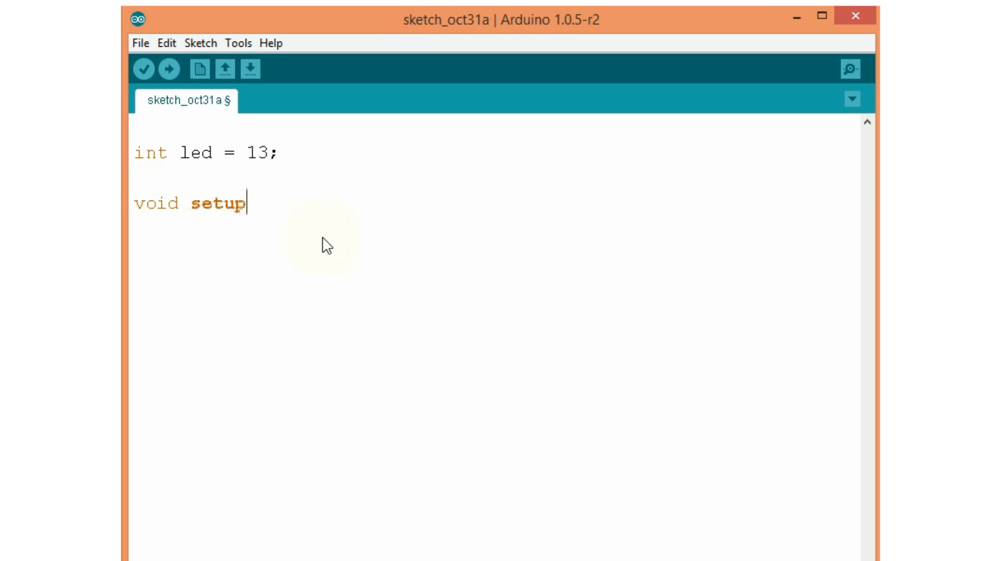
{"action": "type", "text": "() {"}
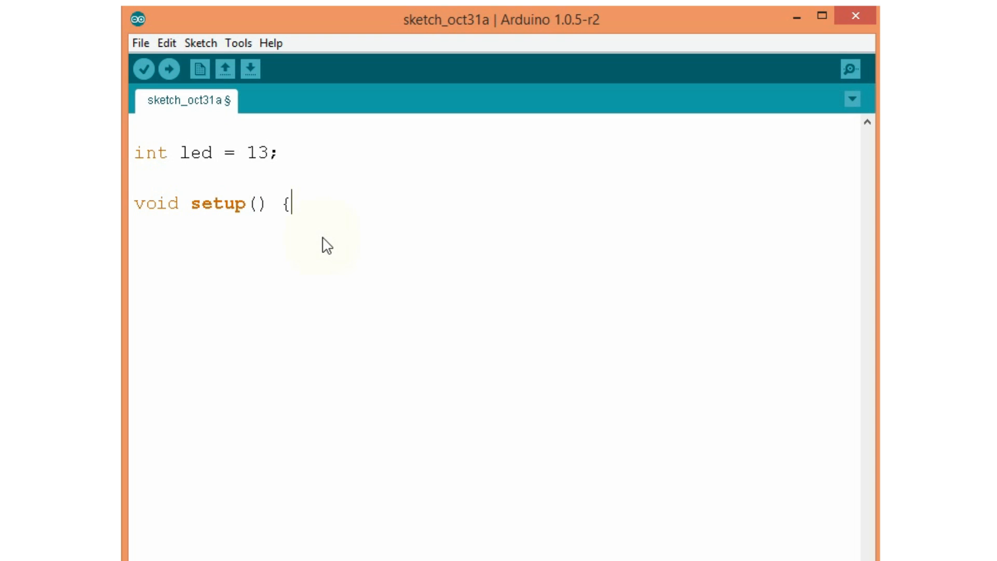
{"action": "key", "text": "Return"}
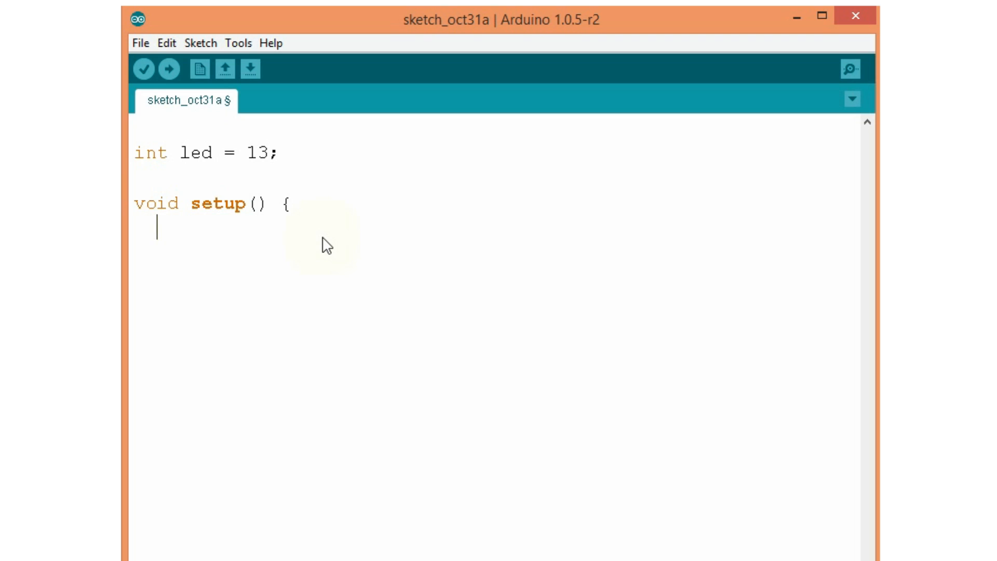
- Write pinMode(led, OUTPUT); and close the setup function with a brace
{"action": "type", "text": "pinmo"}
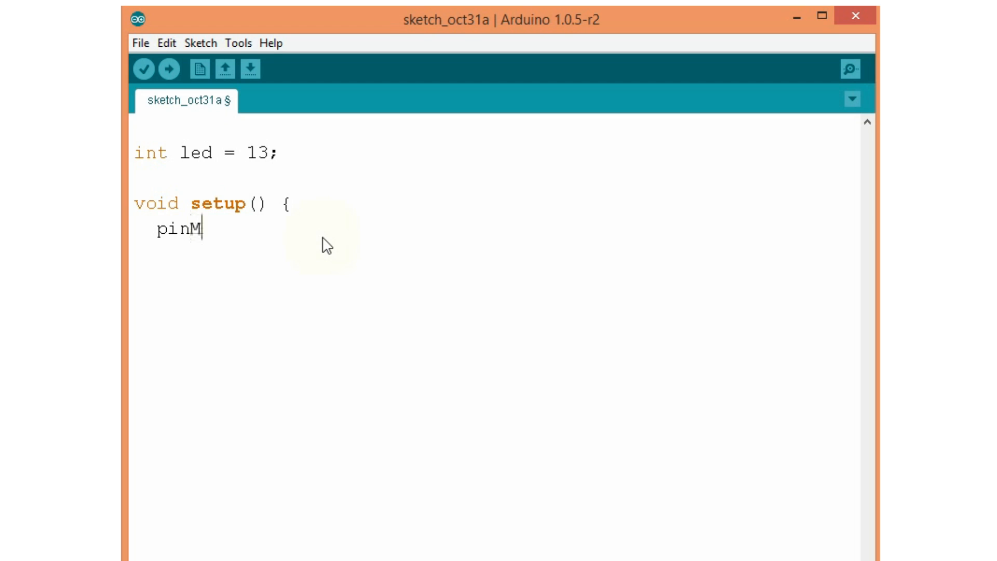
{"action": "type", "text": "ode("}
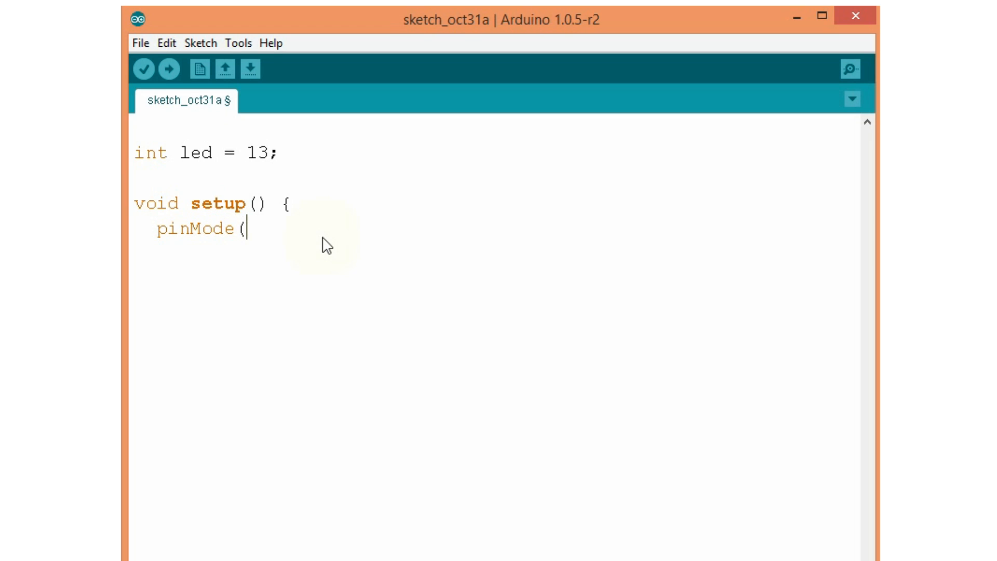
{"action": "type", "text": "led,"}
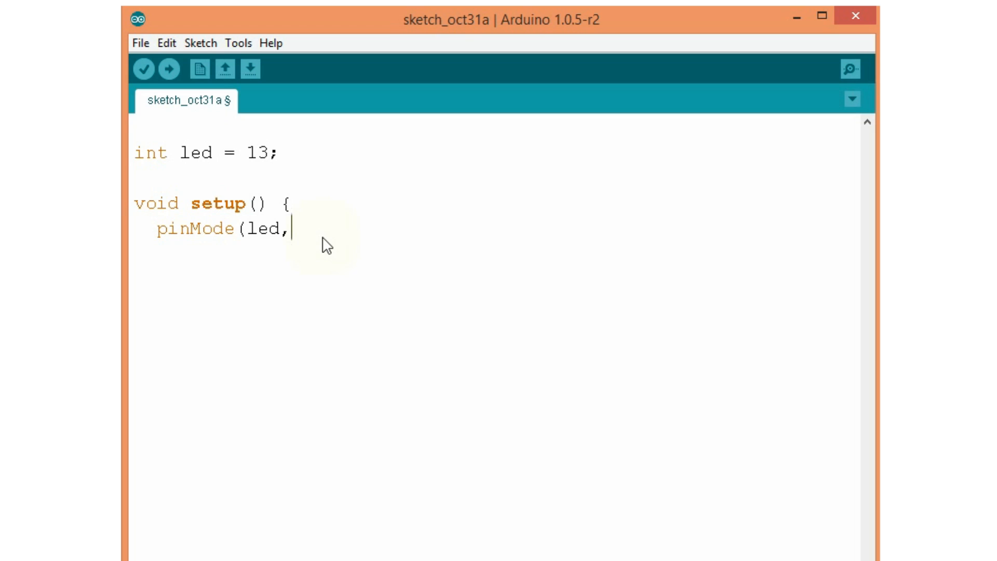
{"action": "type", "text": "\" O\""}
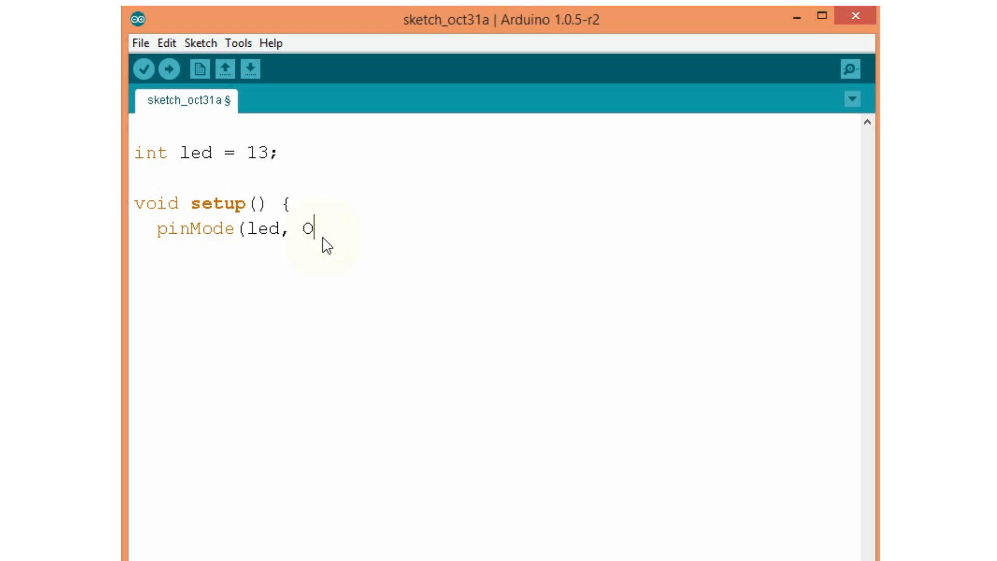
{"action": "type", "text": "UT"}
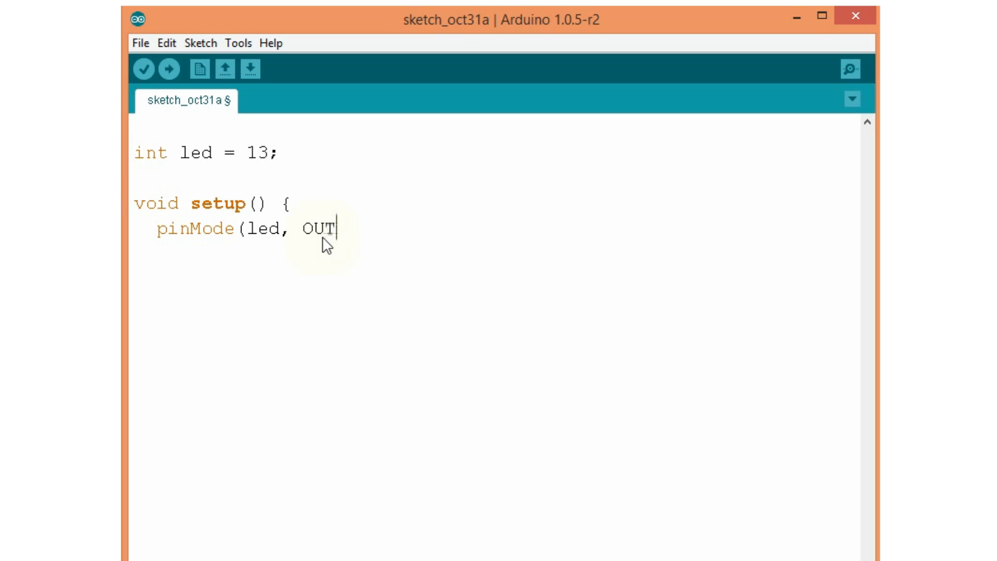
{"action": "type", "text": "PUT)"}
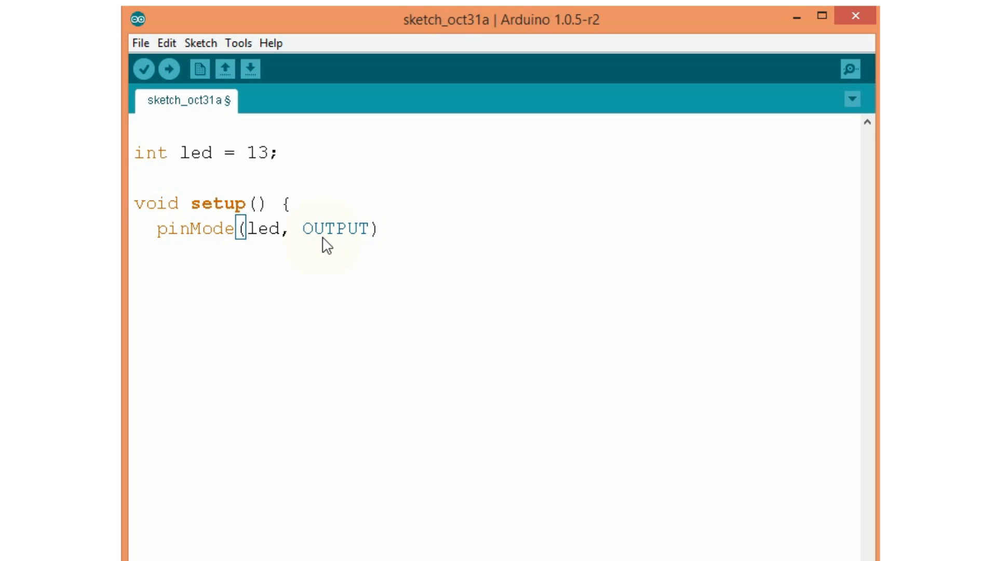
{"action": "type", "text": ";"}
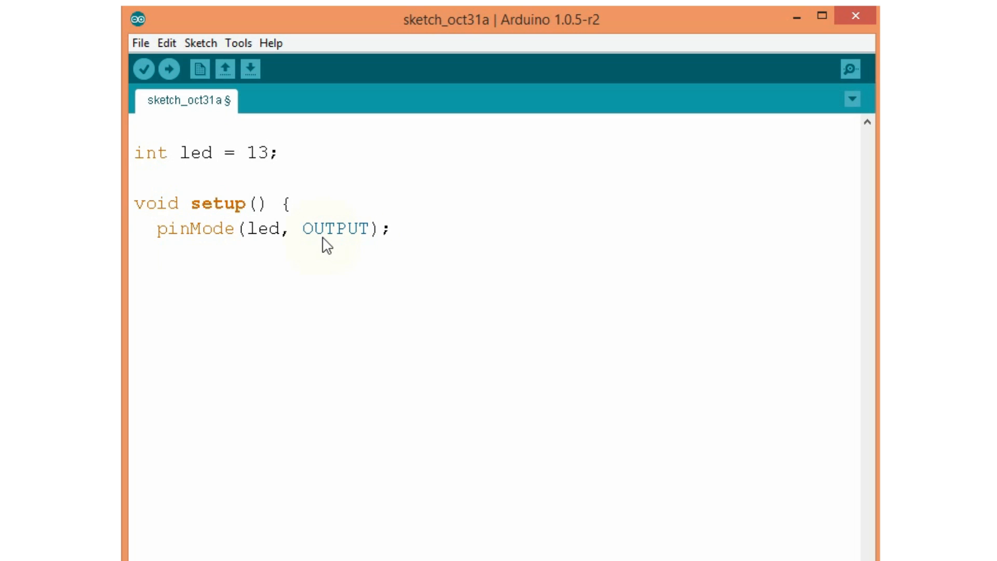
{"action": "type", "text": "}"}
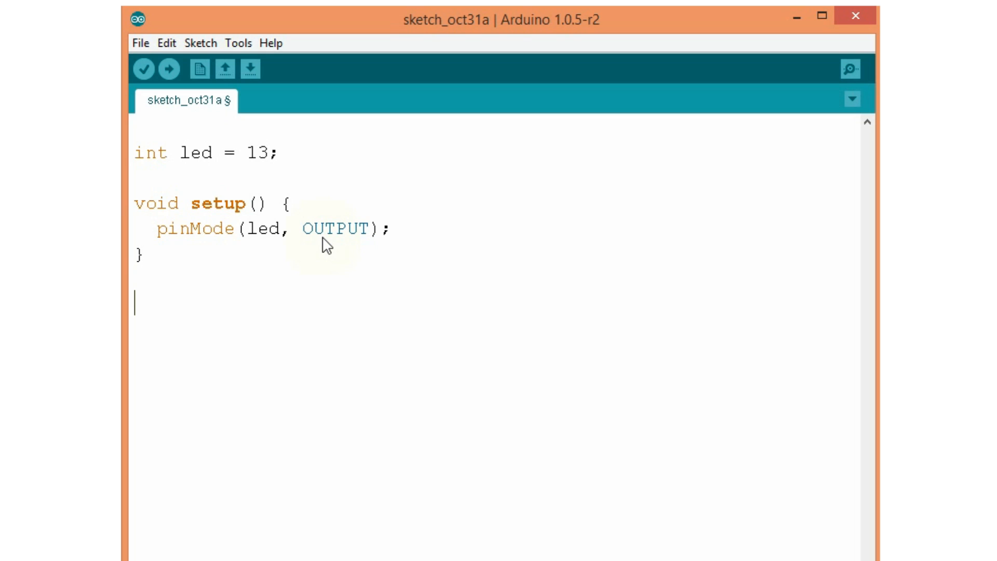
- Begin void loop() { with digitalWrite(led, HIGH); as its first statement
{"action": "type", "text": "void loo"}
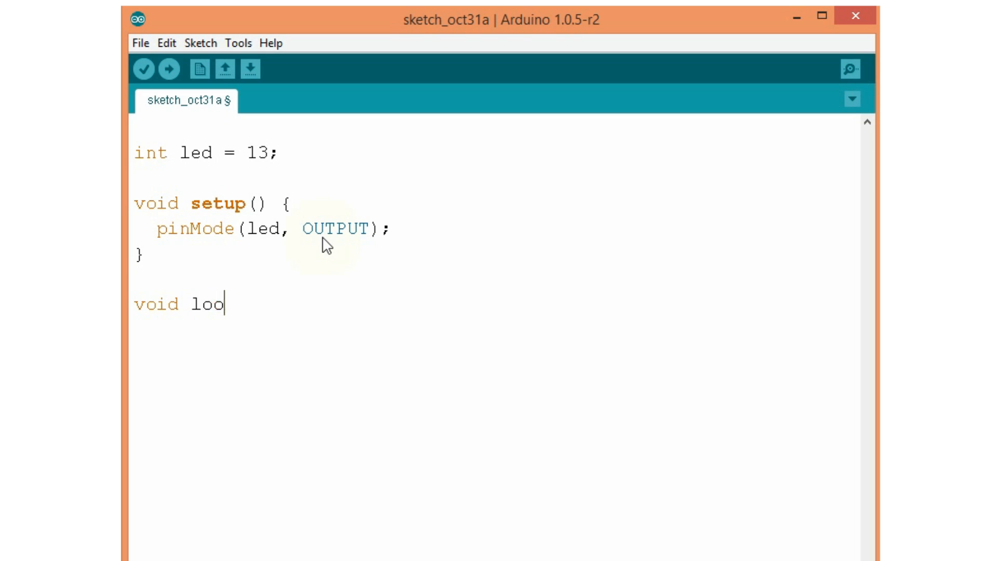
{"action": "type", "text": "p() {"}
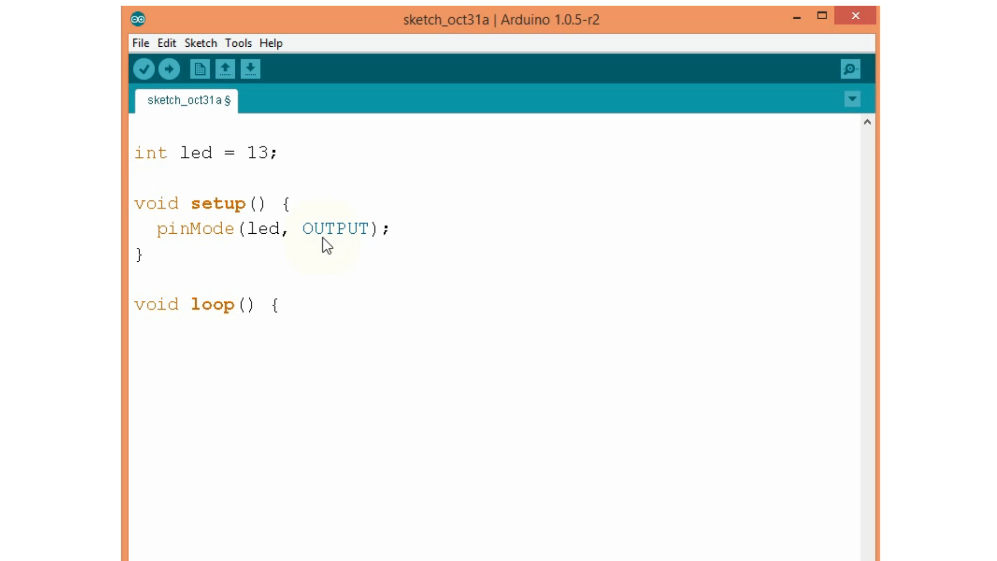
{"action": "type", "text": "digitalW"}
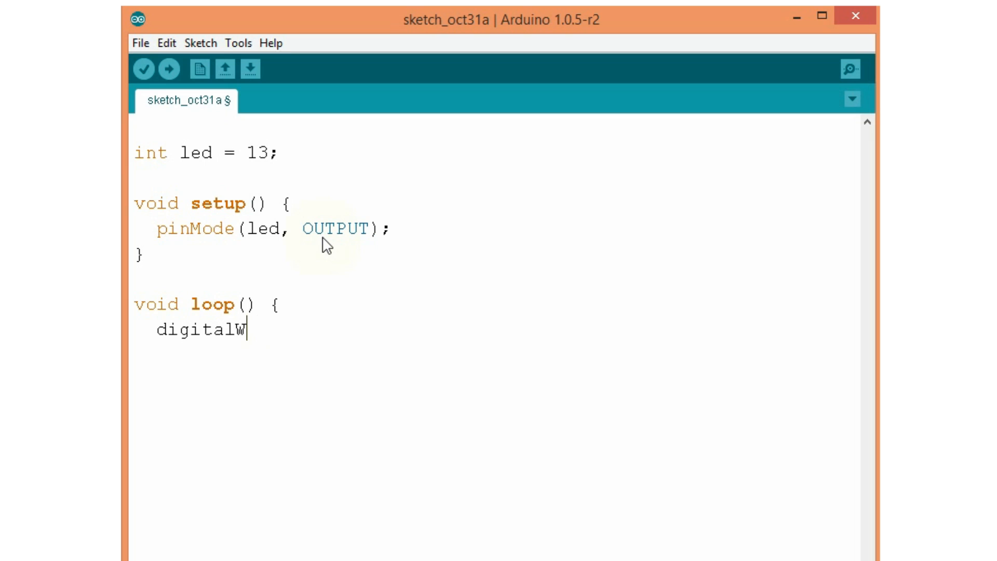
{"action": "type", "text": "rite("}
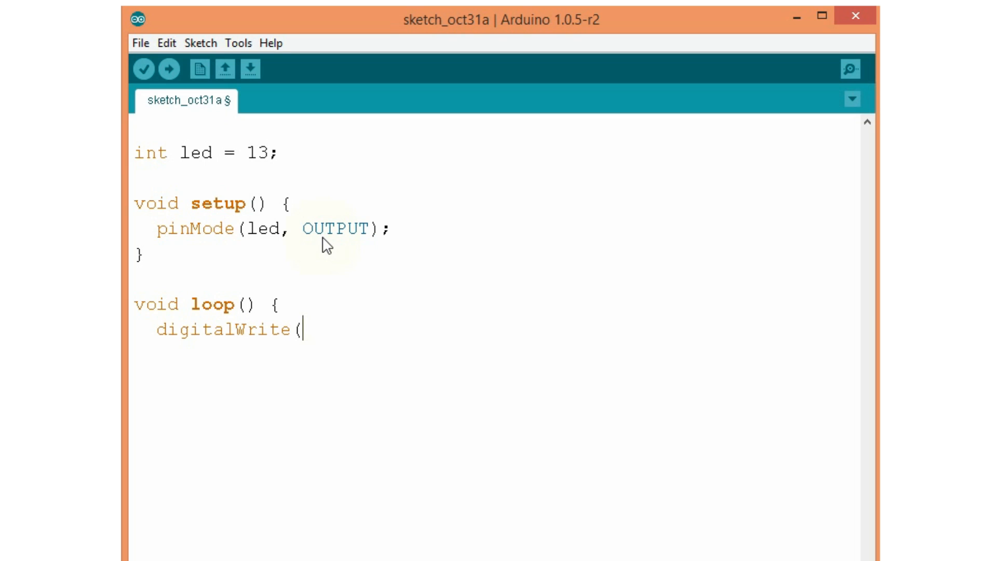
{"action": "type", "text": "le"}
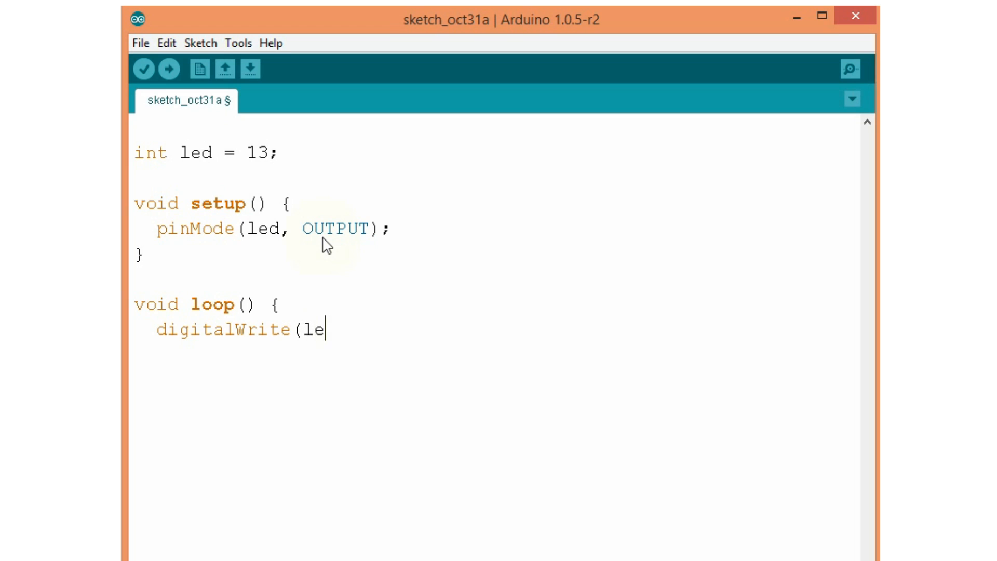
{"action": "type", "text": ", H"}
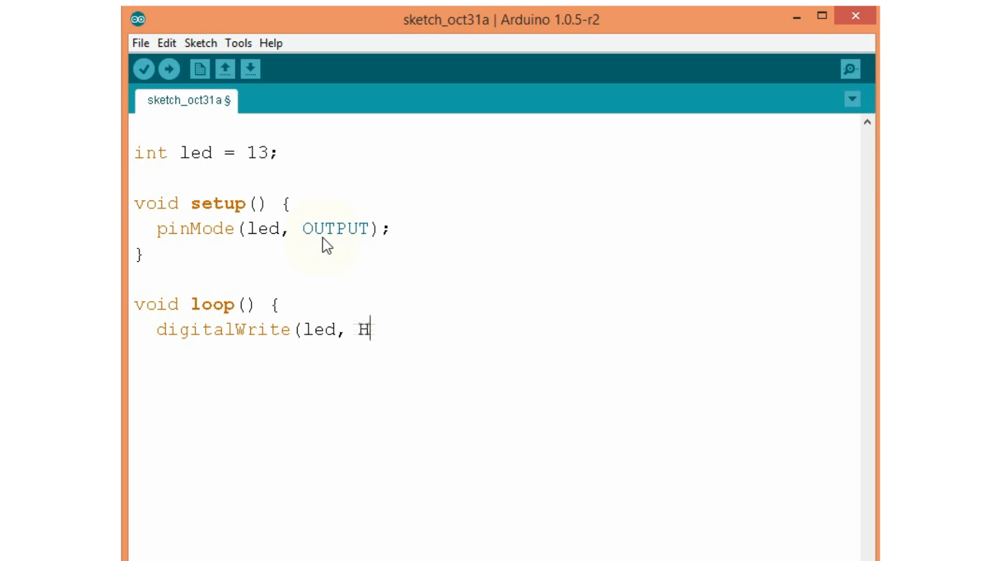
{"action": "type", "text": "IGH)"}
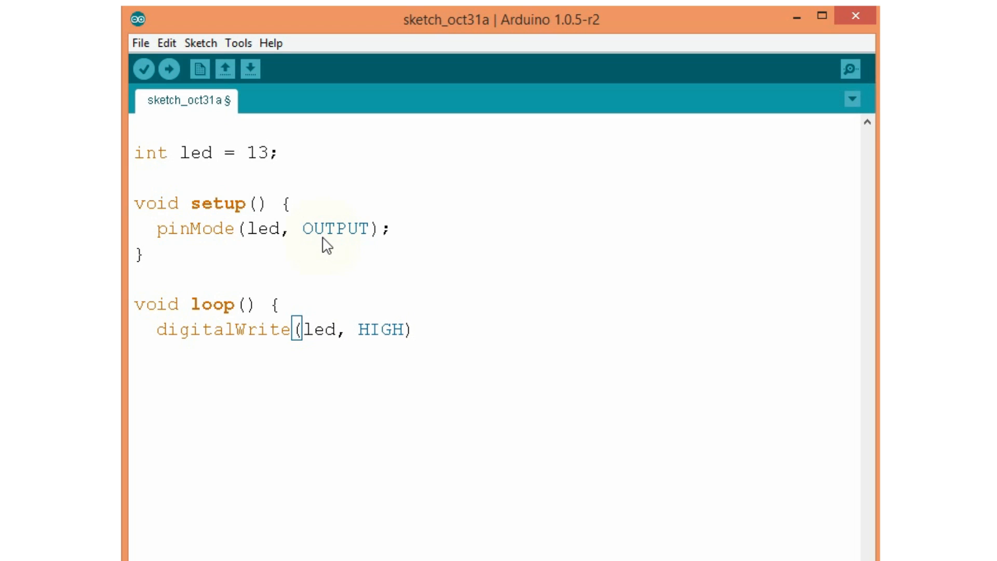
{"action": "type", "text": ";"}
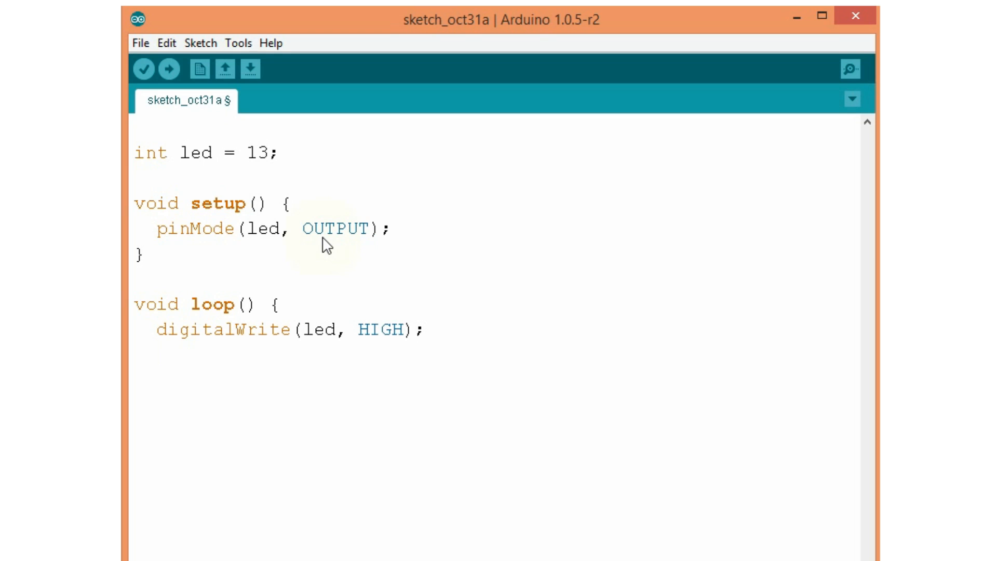
- Add delay(1000); after the HIGH write
{"action": "type", "text": "delay"}
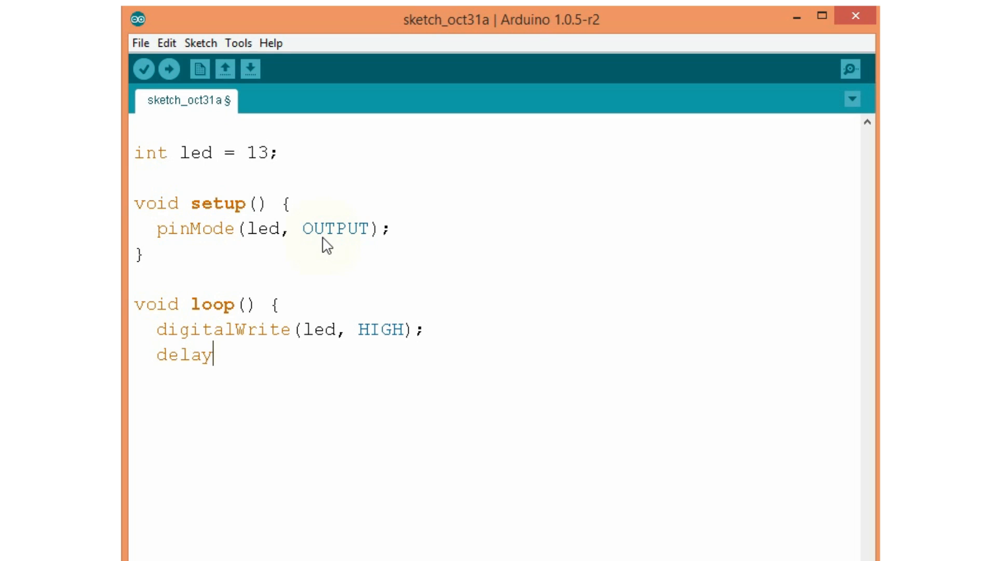
{"action": "type", "text": "(100"}
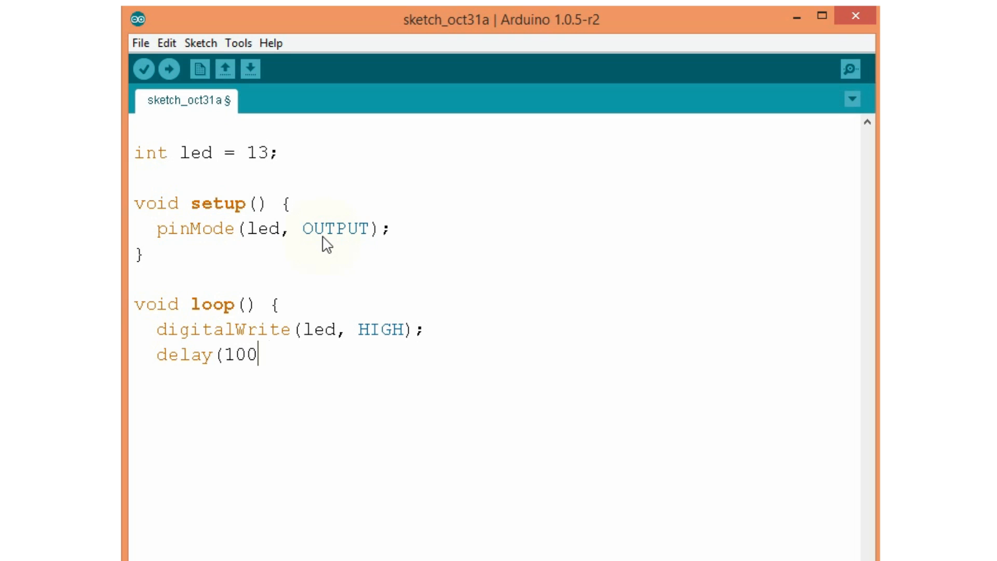
{"action": "type", "text": "0);"}
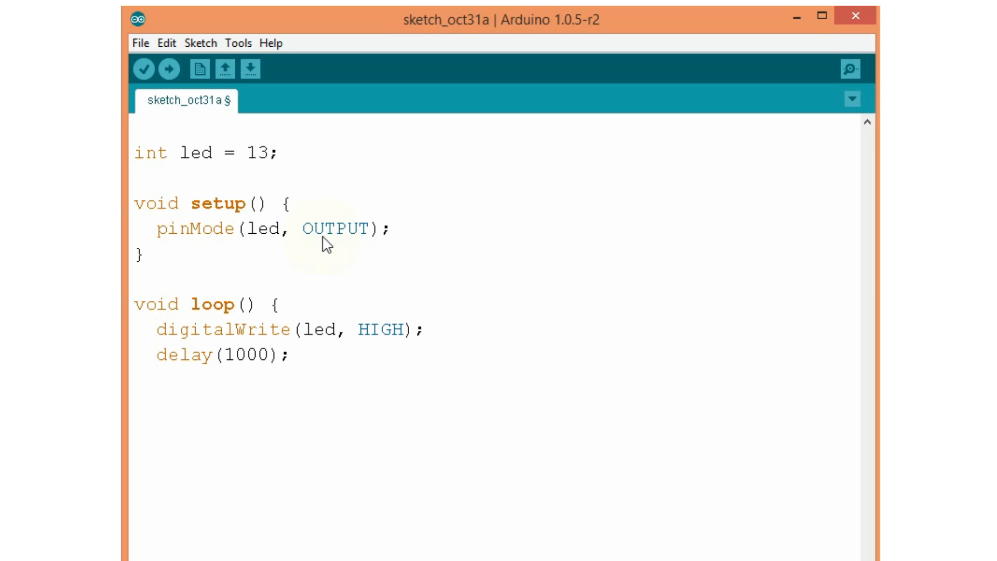
- Add digitalWrite(led, LOW); and delay(1000); to finish the blink loop
{"action": "type", "text": "digitalW"}
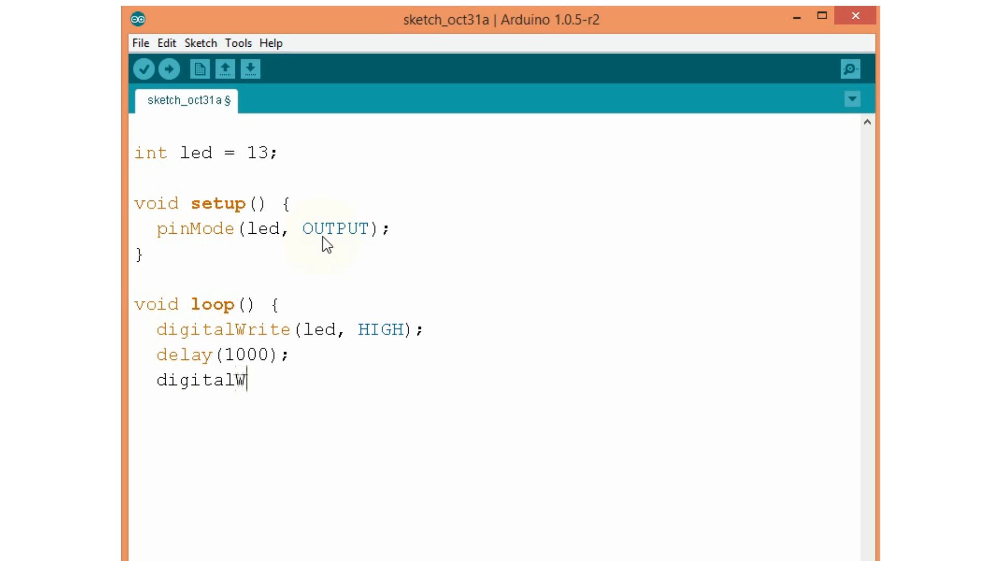
{"action": "type", "text": "rite("}
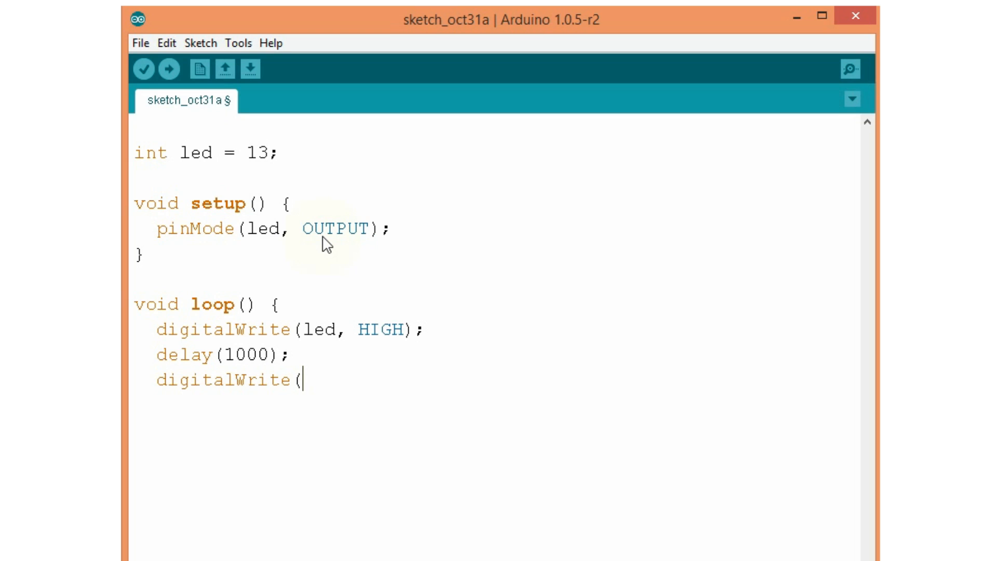
{"action": "type", "text": "led, LOW);"}
{"action": "type", "text": "del"}
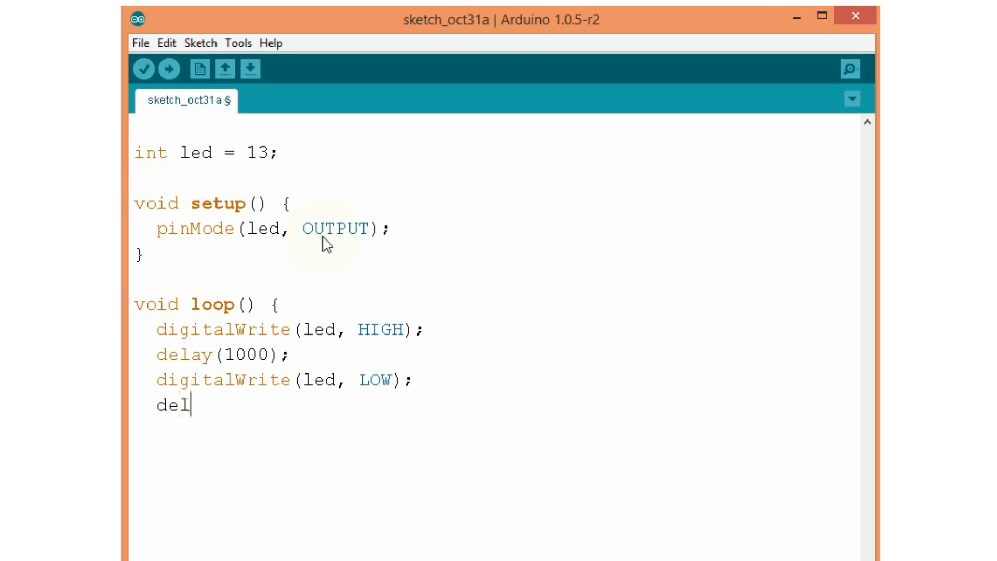
{"action": "type", "text": "ay("}
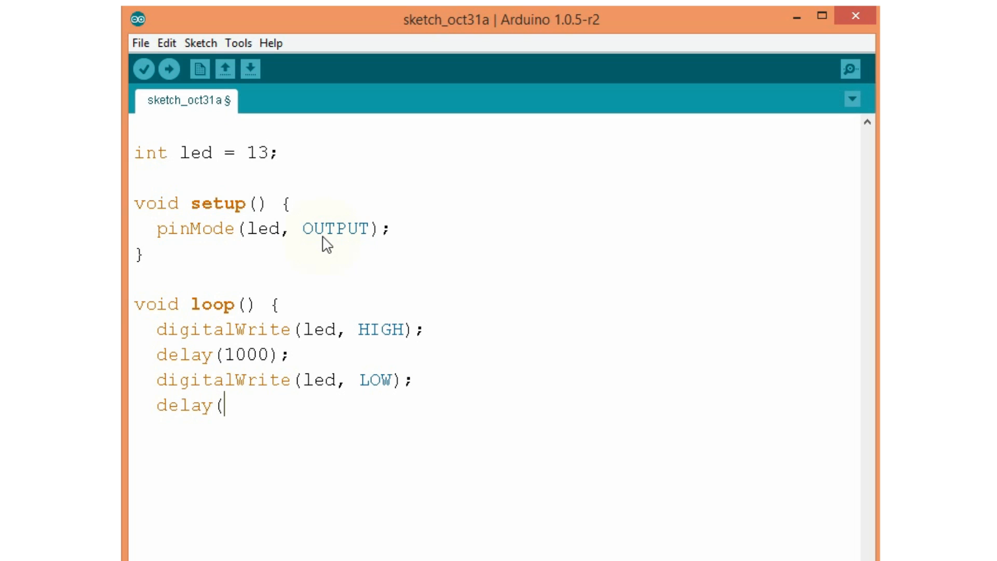
{"action": "type", "text": "1000"}
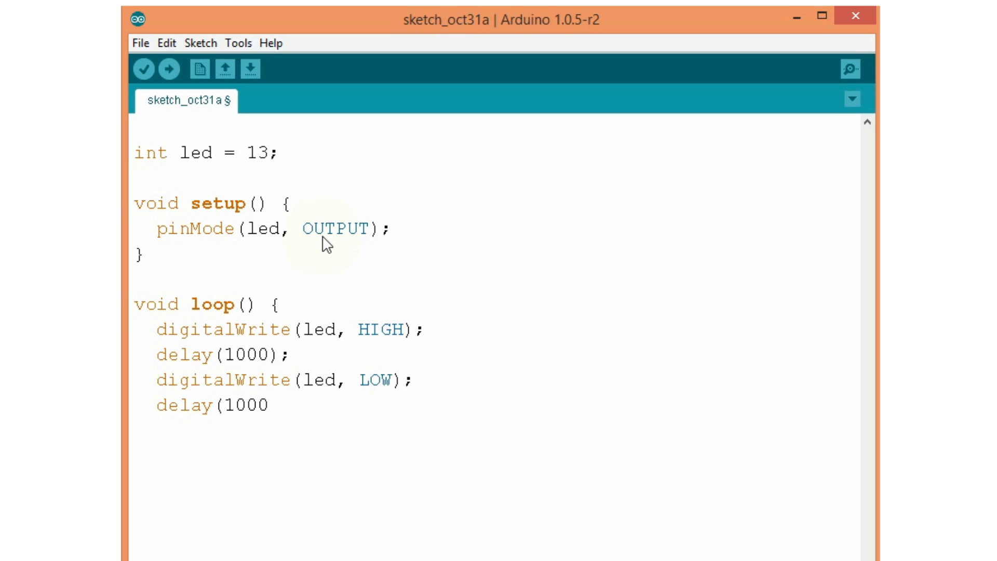
{"action": "type", "text": ");"}
{"action": "type", "text": "}"}
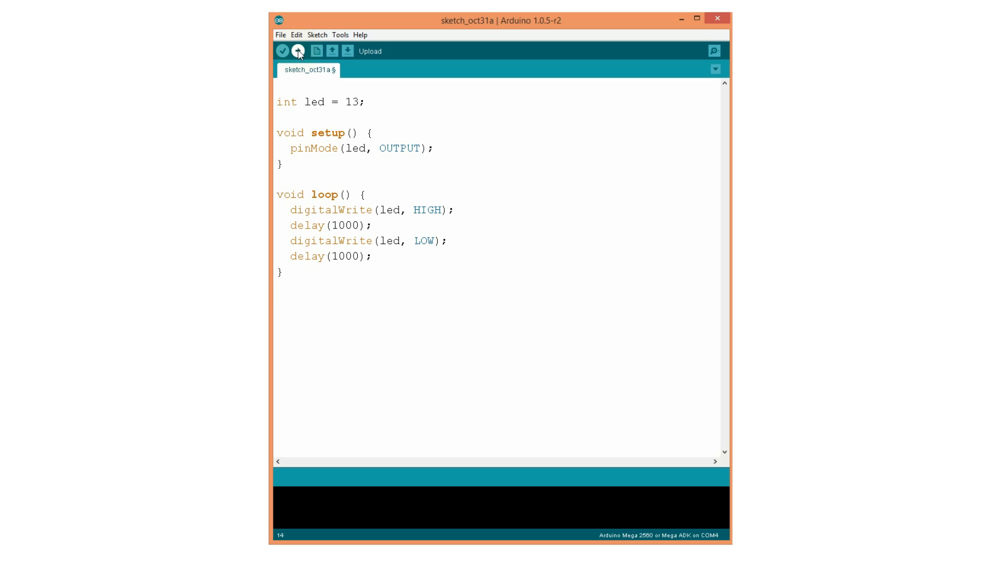
- Compile the blink sketch and upload it to the Arduino Mega board
{"action": "left_click", "coordinate": [297, 51]}
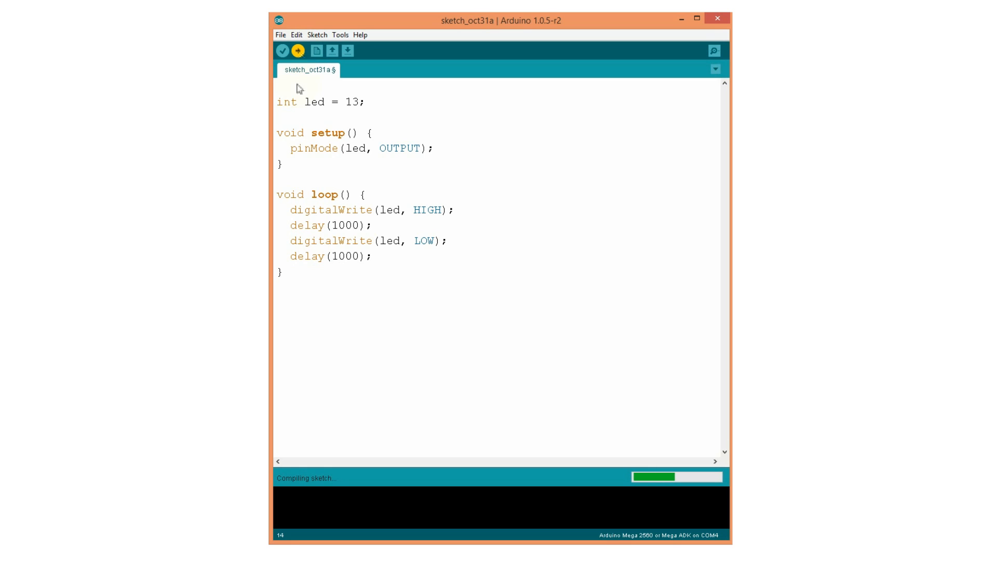
{"action": "mouse_move", "coordinate": [355, 443]}
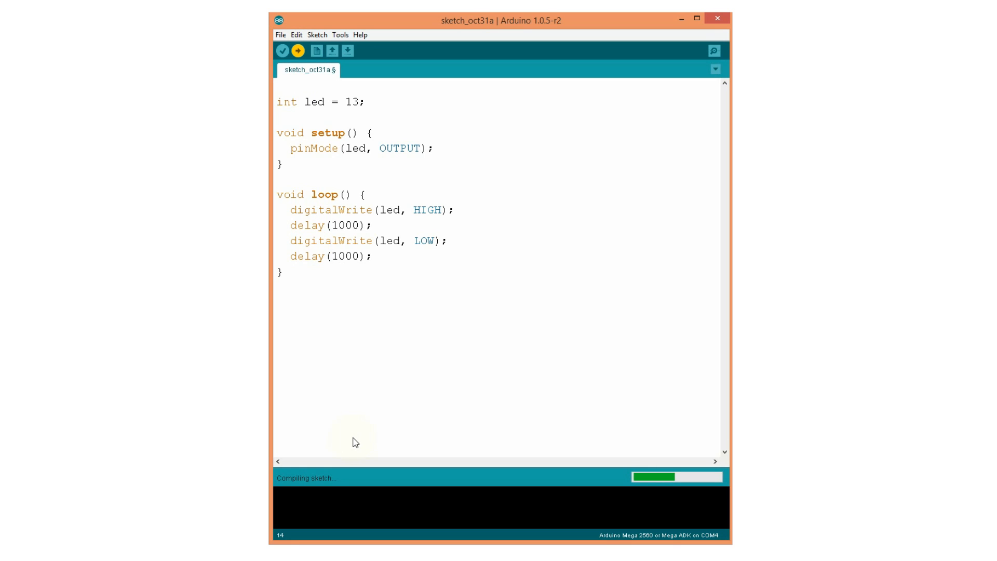